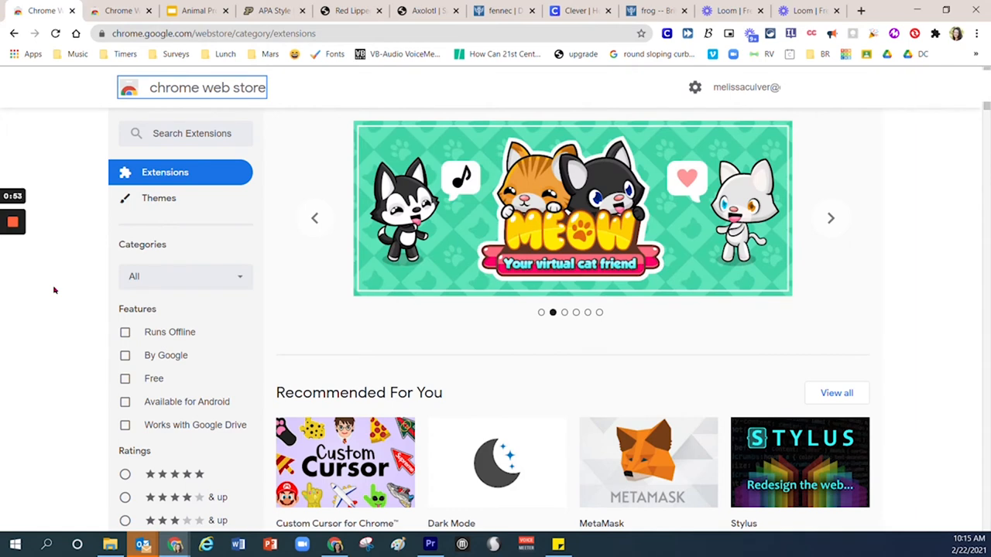
mouse_move(62, 288)
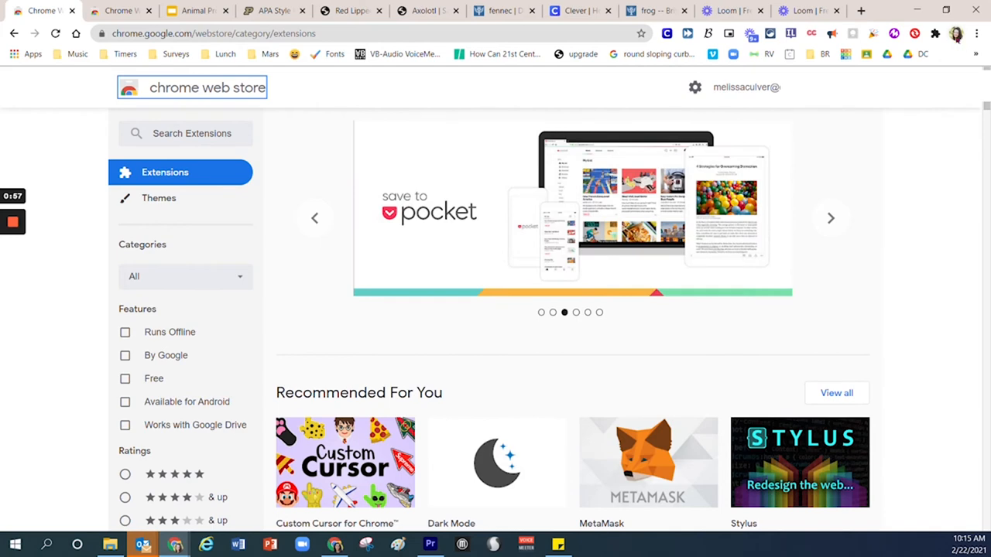
mouse_move(955, 33)
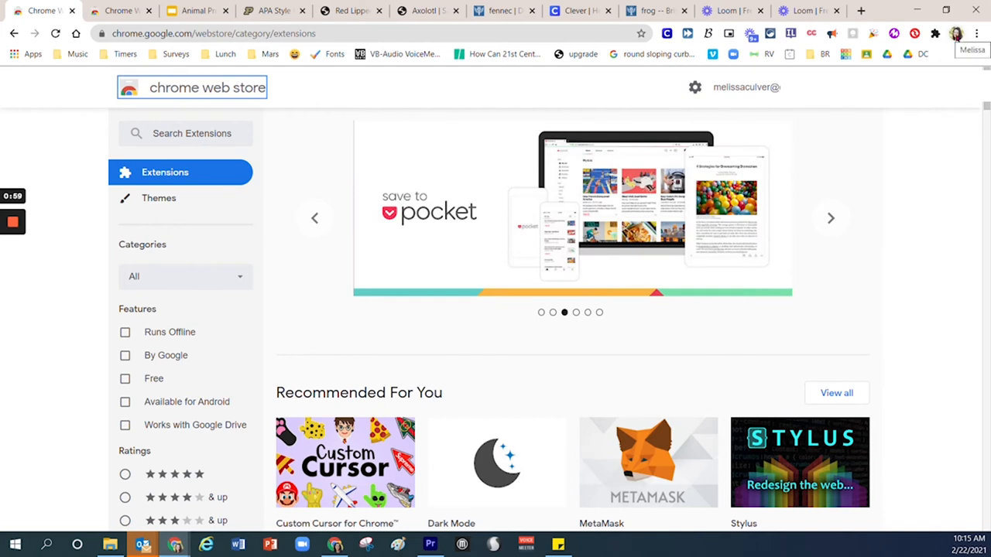
Check the browser profile list and the already installed extensions
left_click(951, 34)
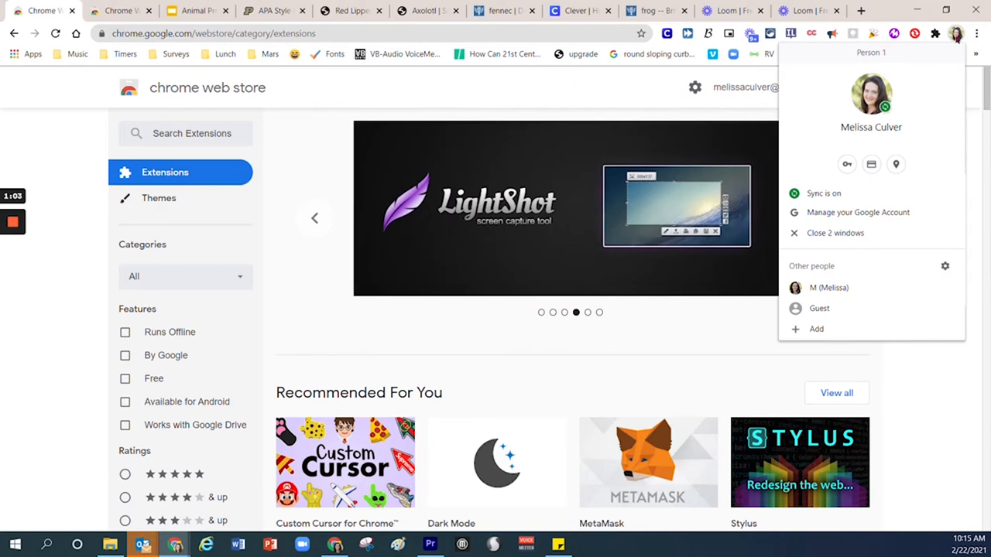
mouse_move(935, 62)
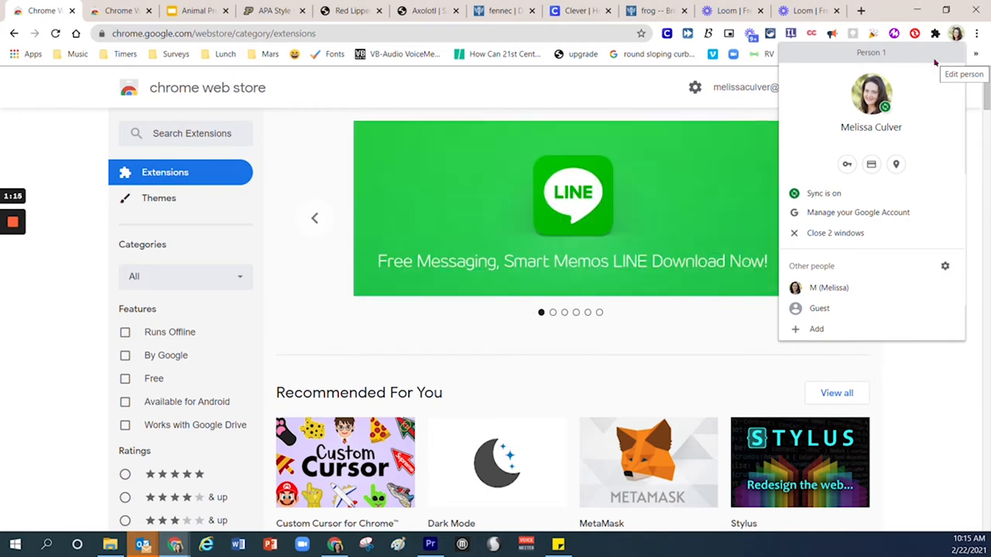
mouse_move(933, 79)
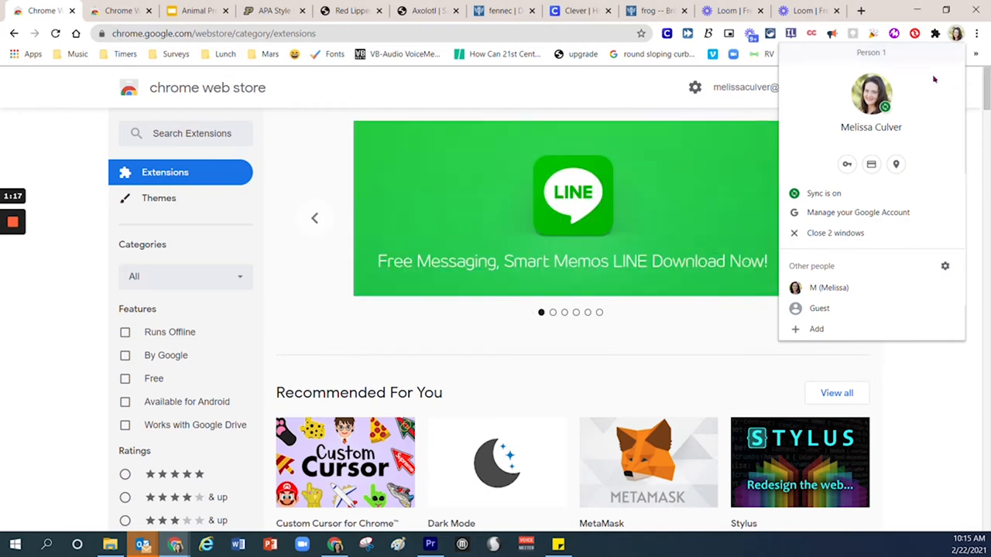
mouse_move(988, 96)
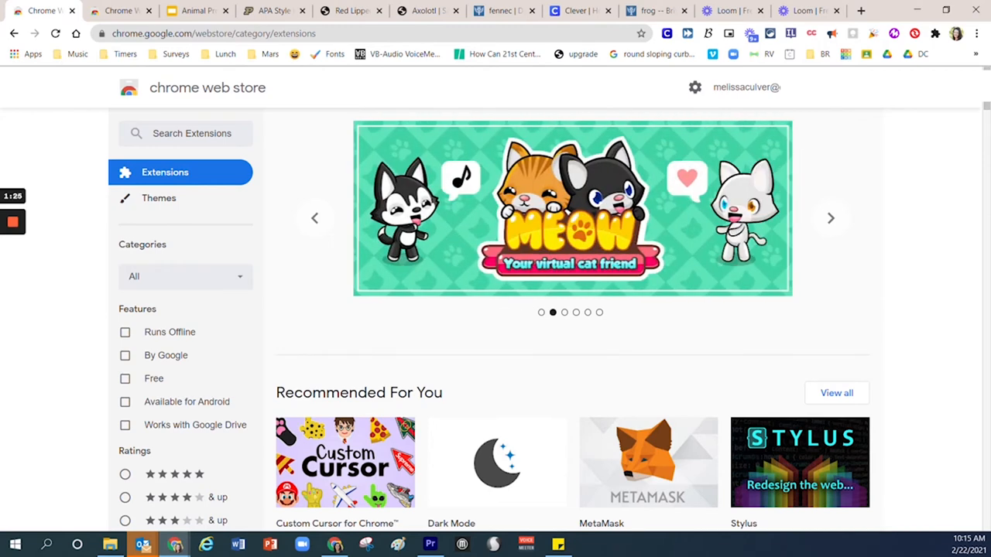
left_click(935, 34)
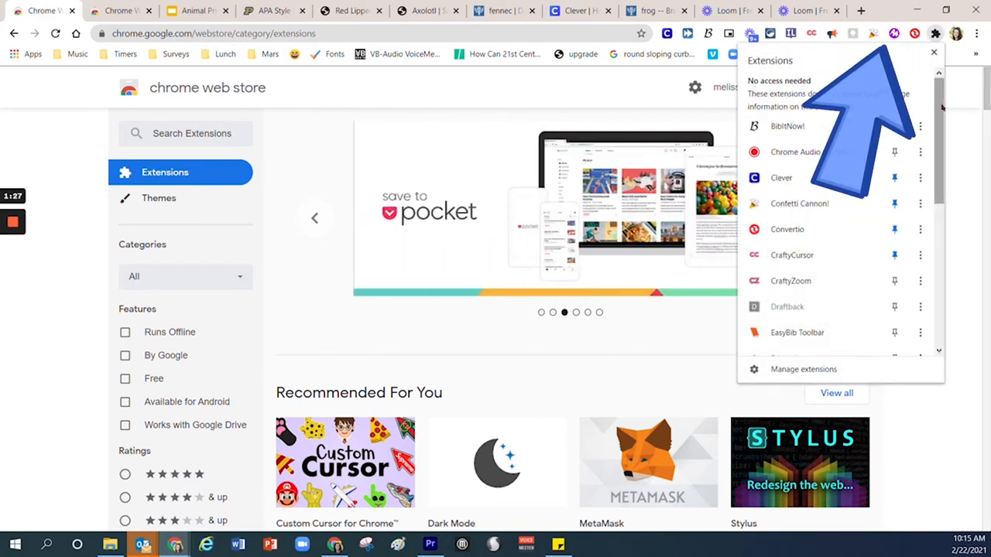
scroll("down", 3)
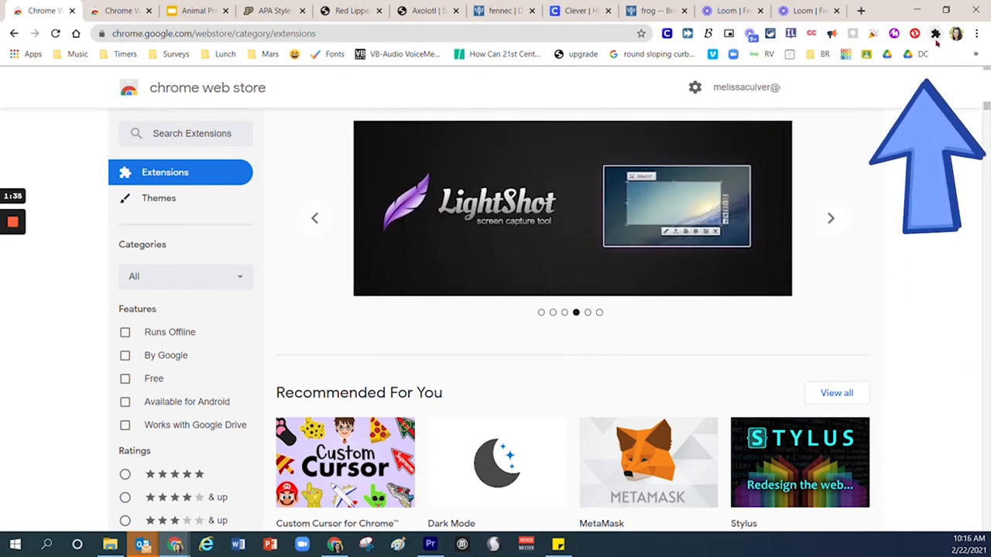
left_click(933, 33)
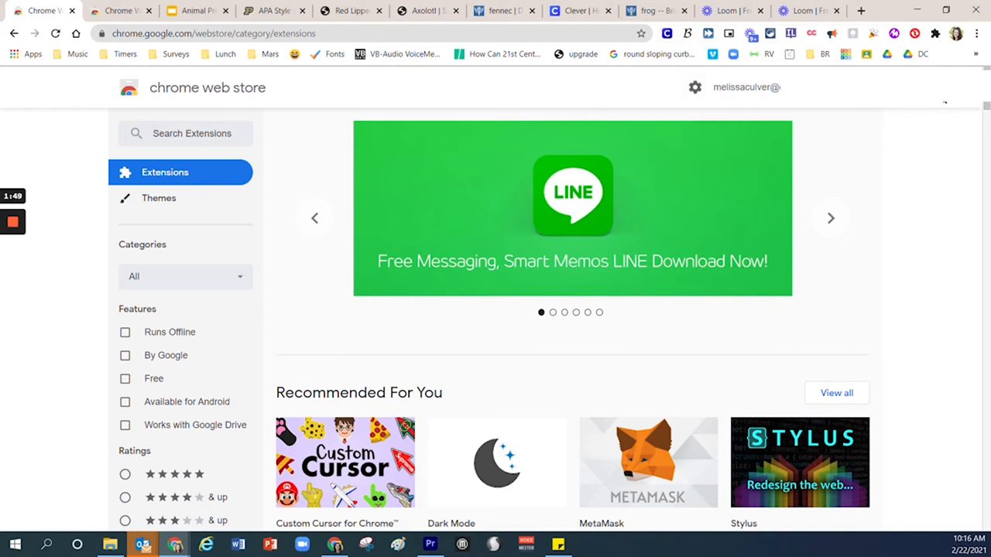
Search the Chrome Web Store for 'bib' to find the BibItNow! extension
left_click(830, 217)
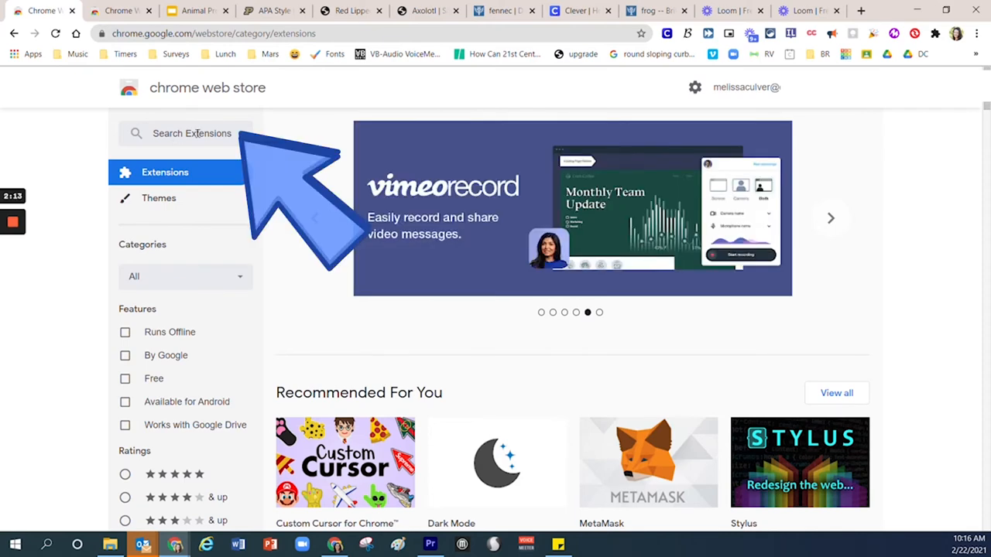
left_click(184, 133)
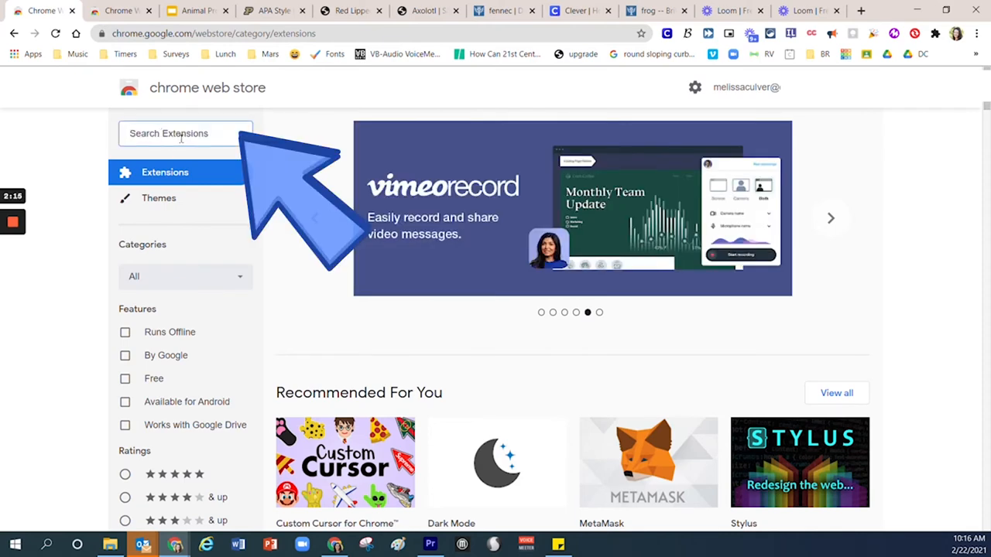
type("bibitnow")
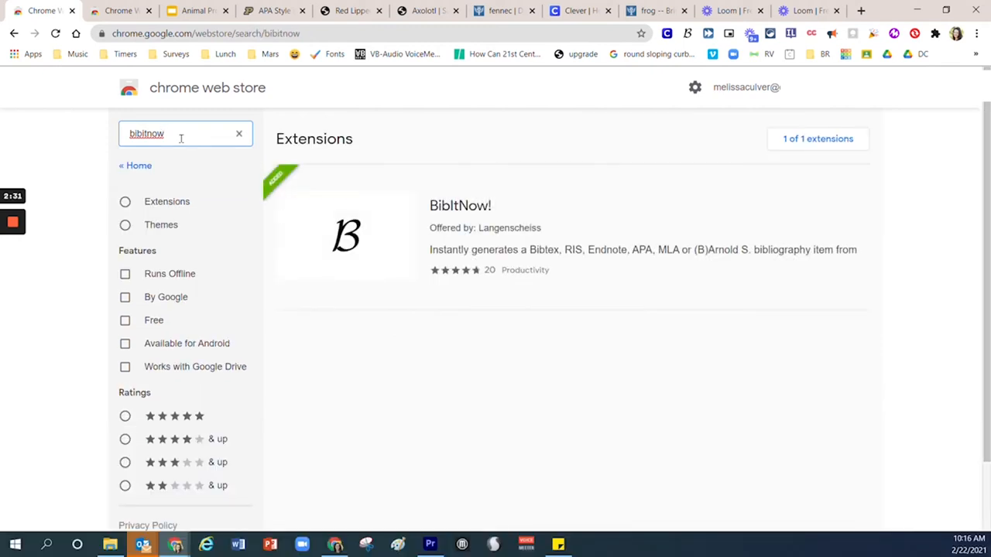
mouse_move(389, 191)
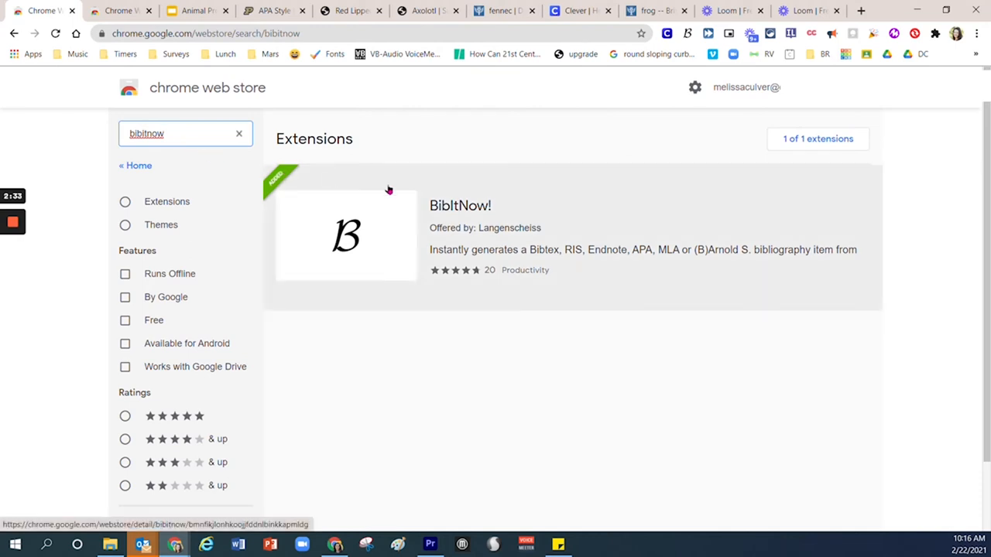
mouse_move(757, 202)
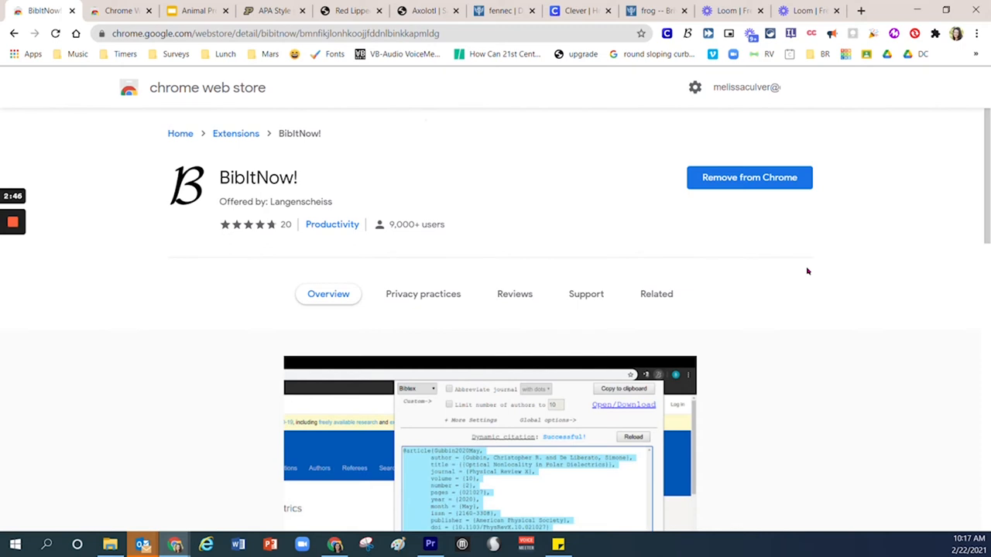
mouse_move(736, 225)
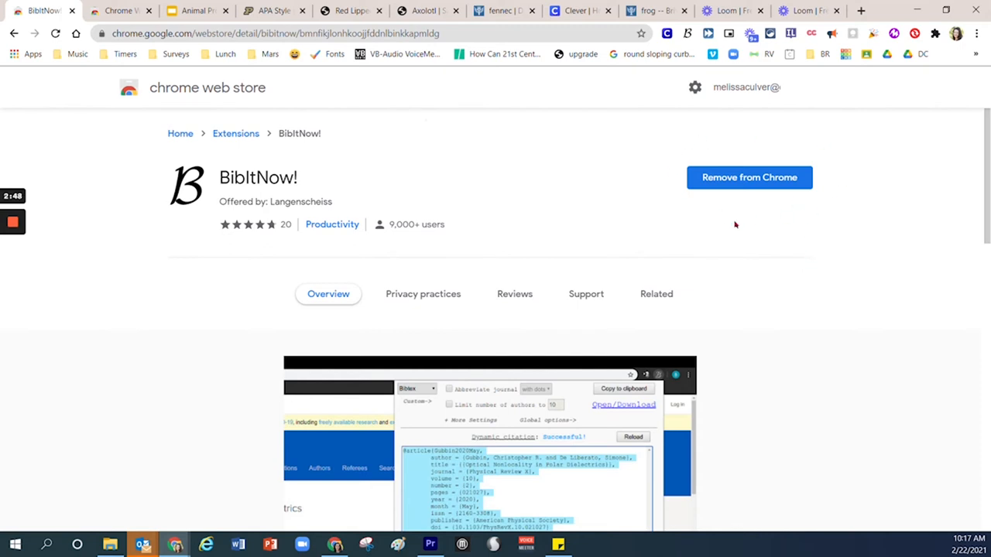
mouse_move(742, 218)
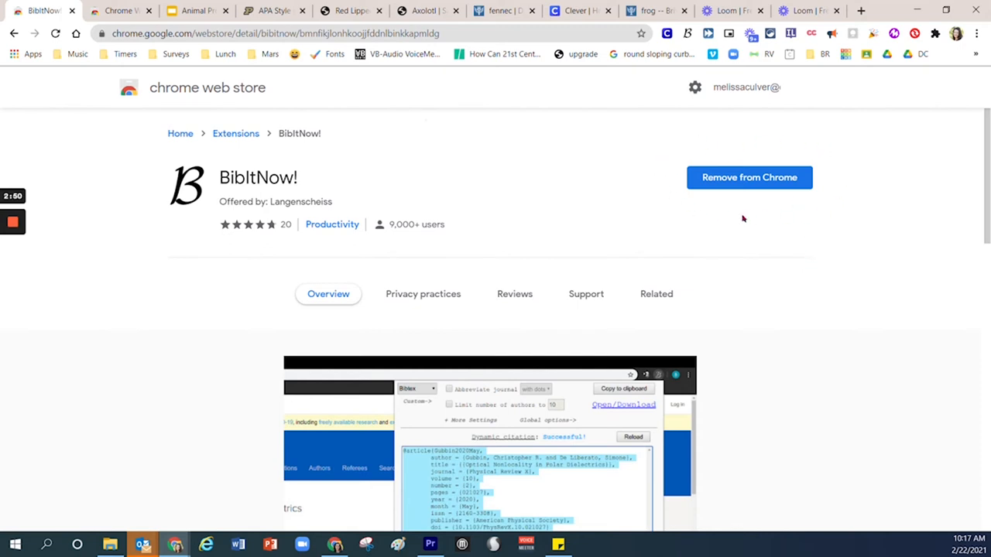
mouse_move(751, 218)
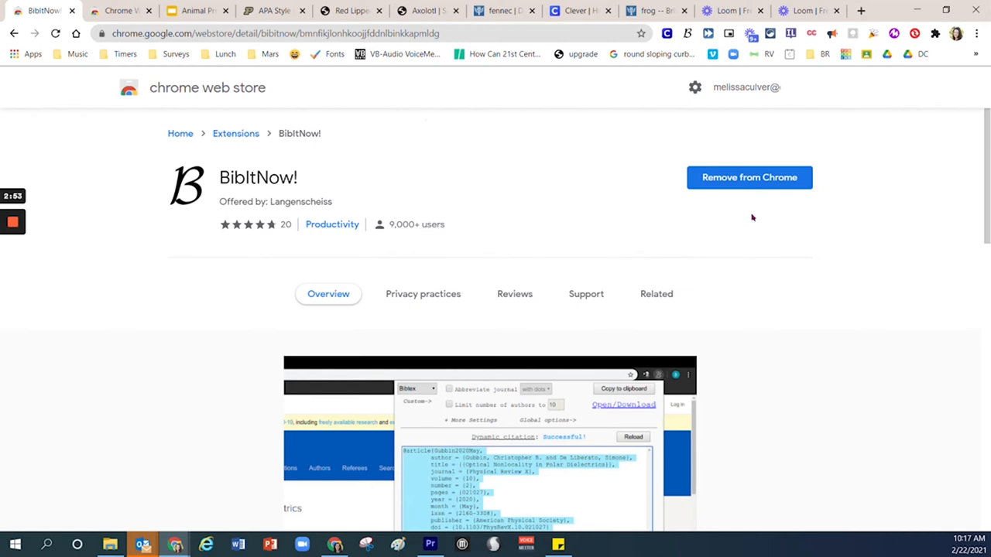
mouse_move(751, 217)
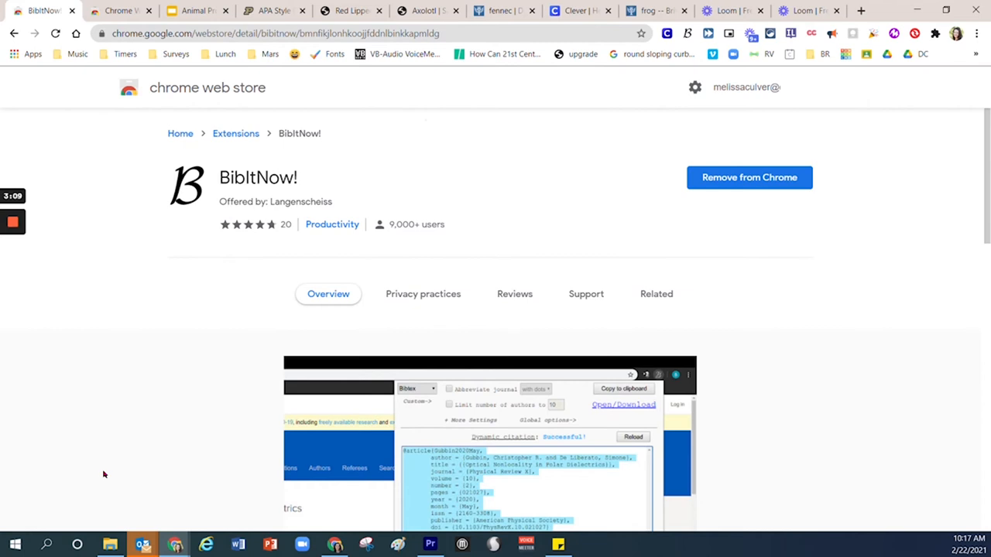
mouse_move(97, 421)
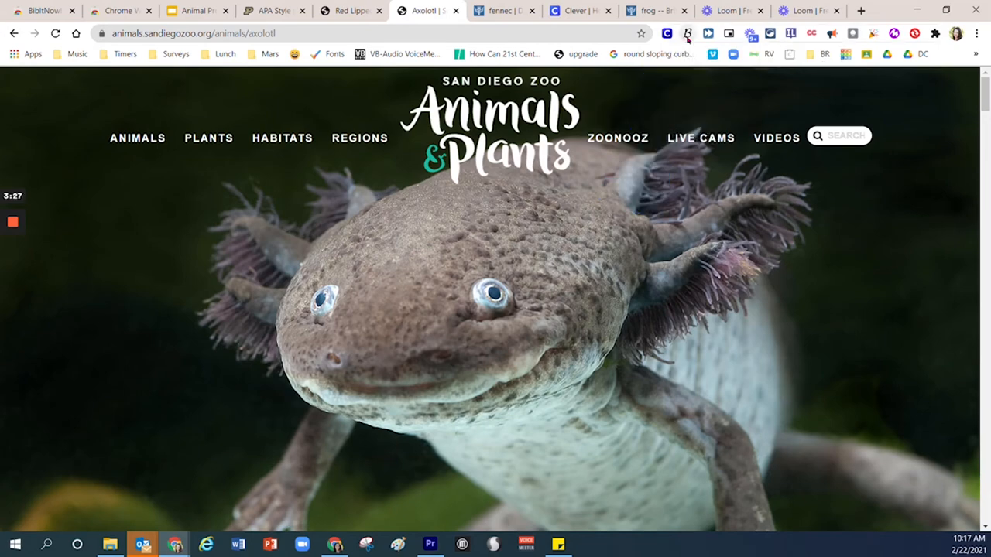
Generate the axolotl page citation, preview MLA, then copy the APA version
left_click(688, 33)
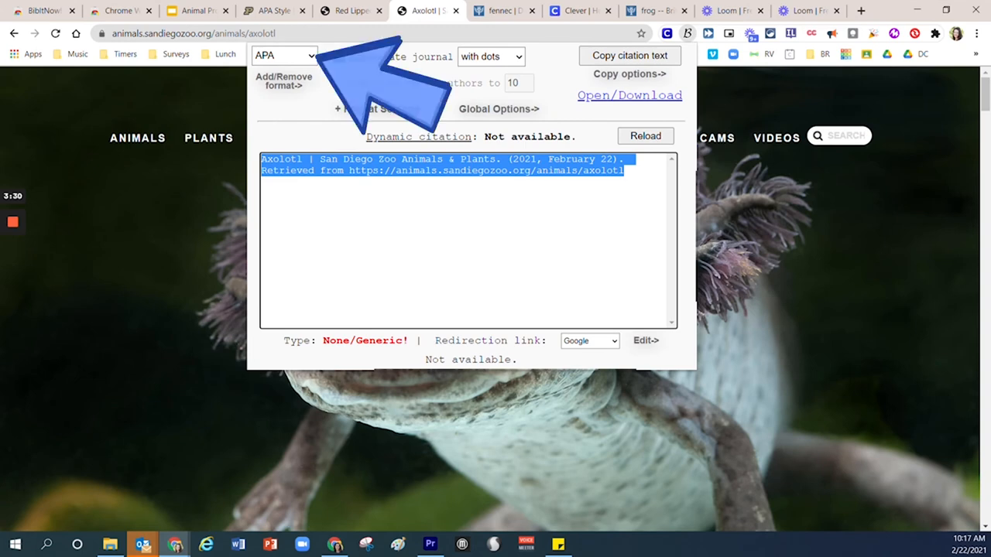
left_click(286, 55)
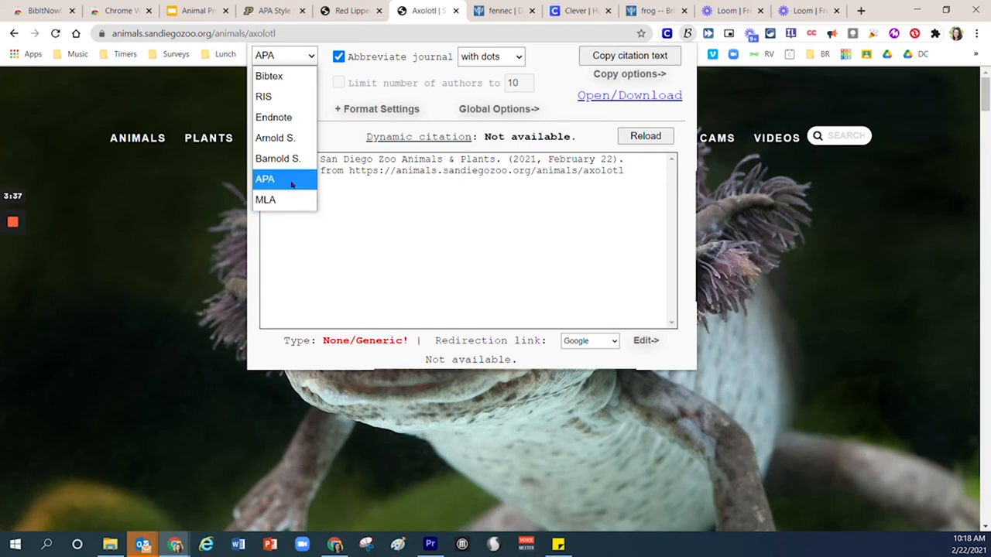
mouse_move(280, 181)
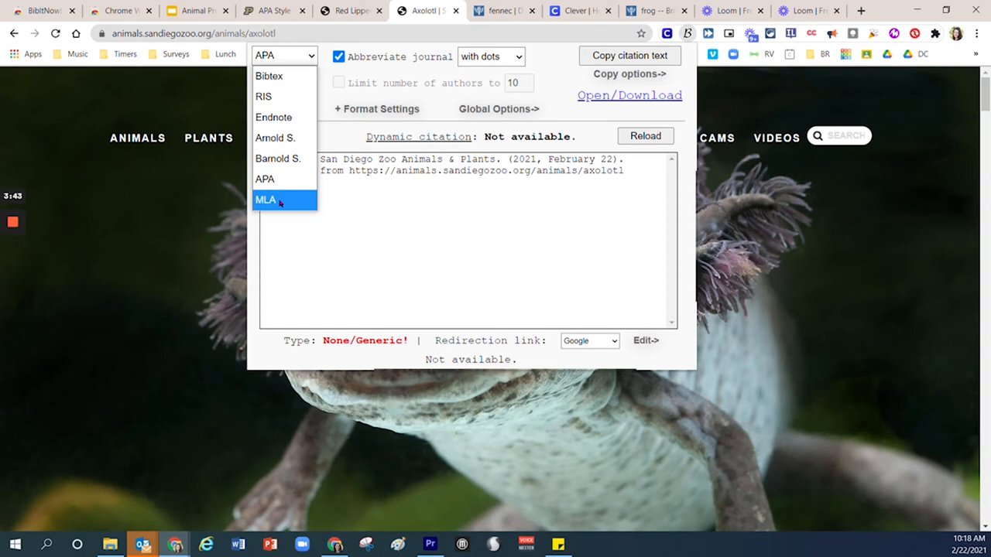
left_click(265, 200)
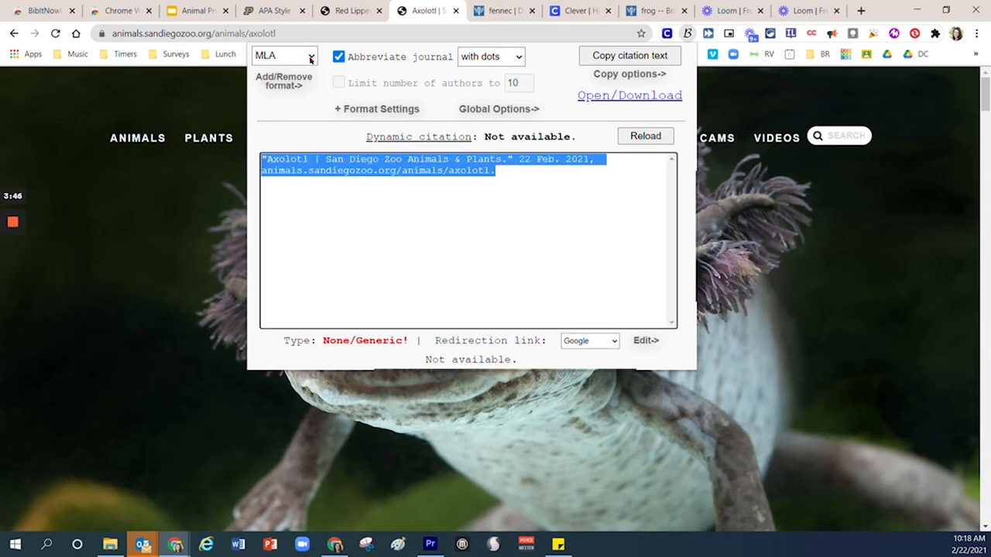
left_click(282, 55)
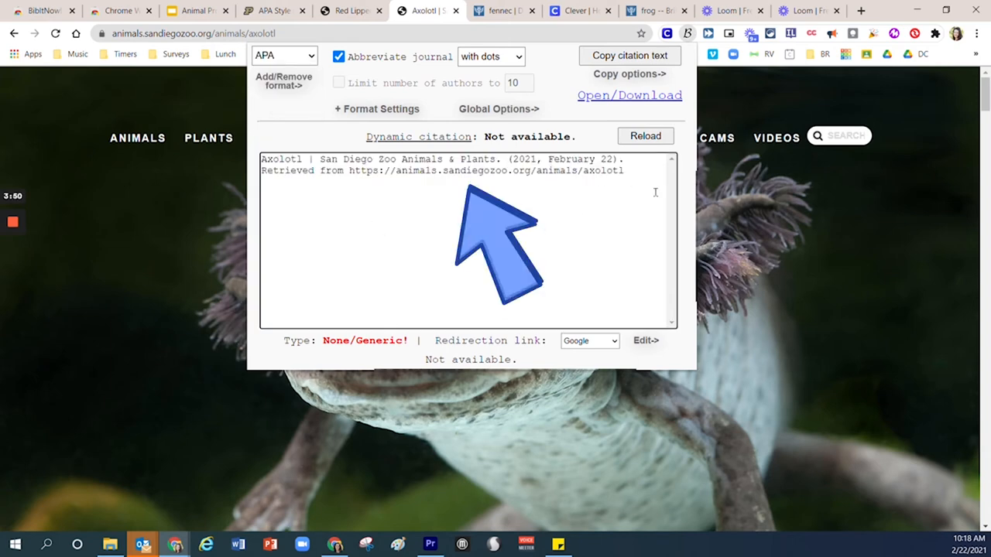
mouse_move(644, 196)
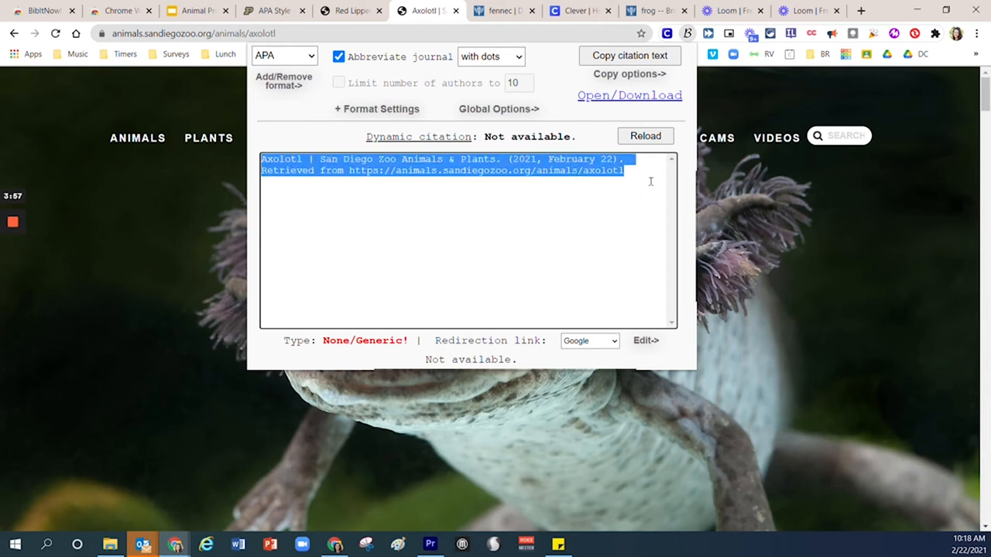
mouse_move(675, 144)
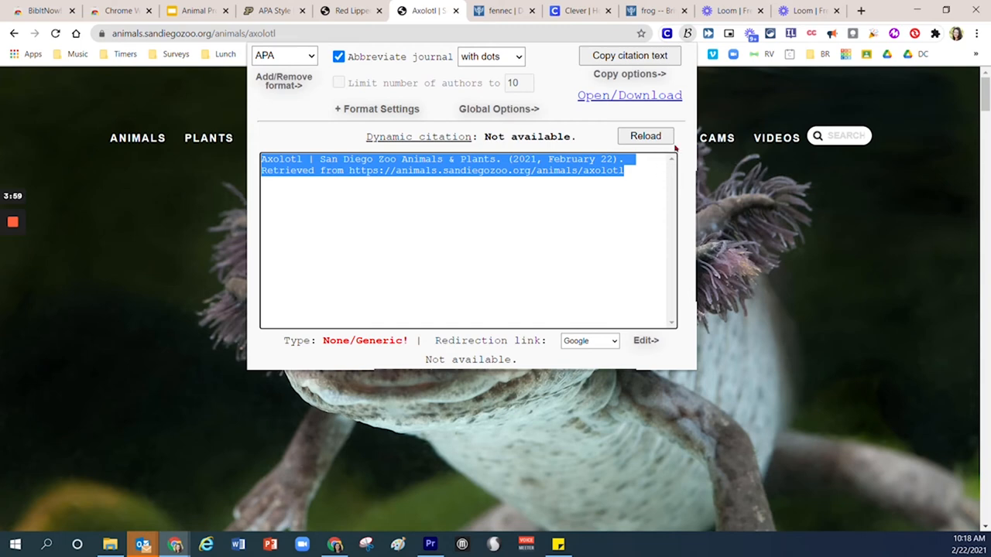
left_click(630, 55)
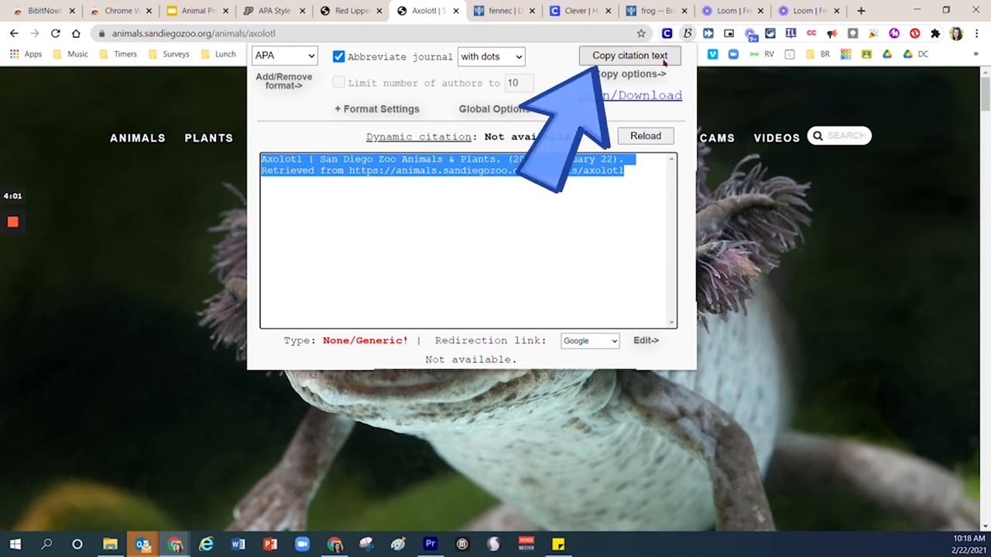
left_click(629, 55)
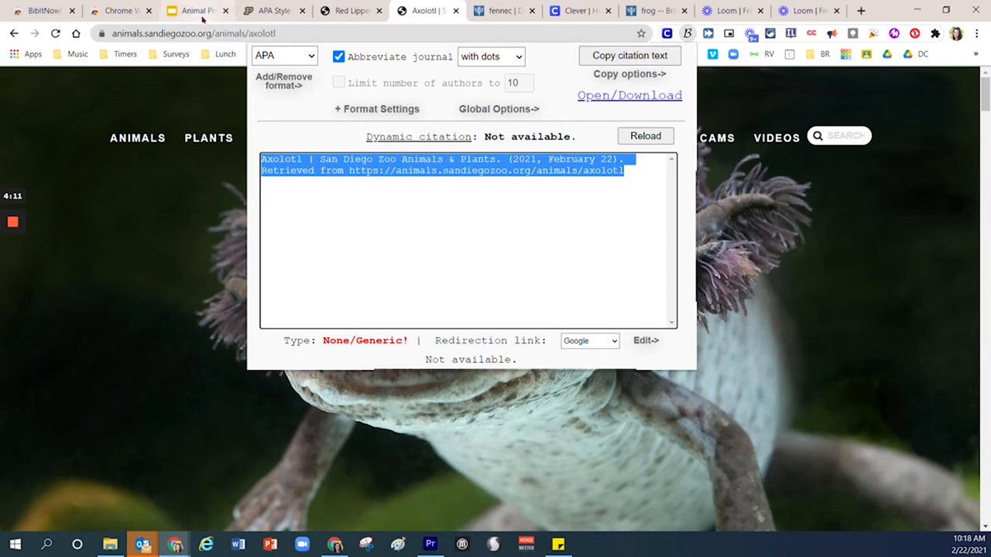
Paste the axolotl APA citation into the body of slide 6, Resources
left_click(195, 10)
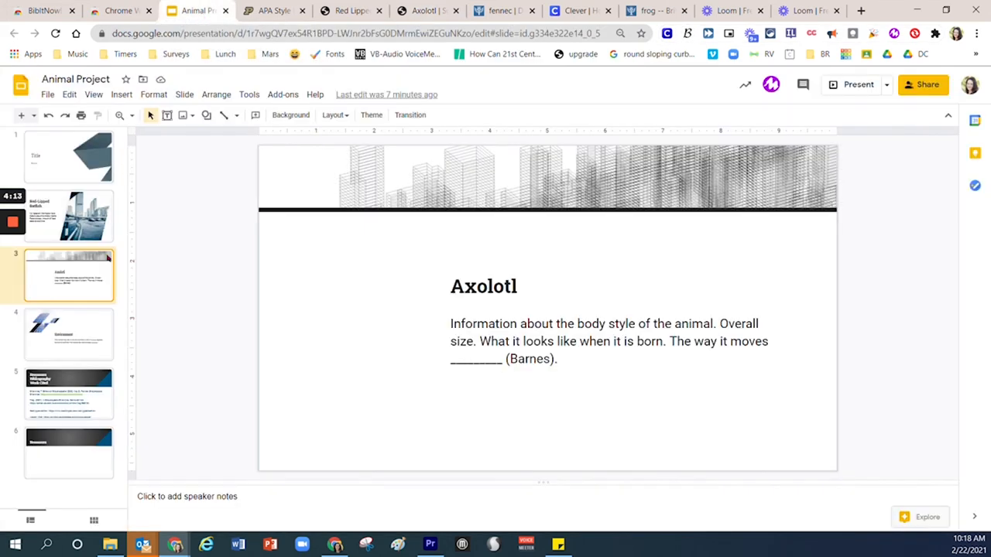
left_click(62, 443)
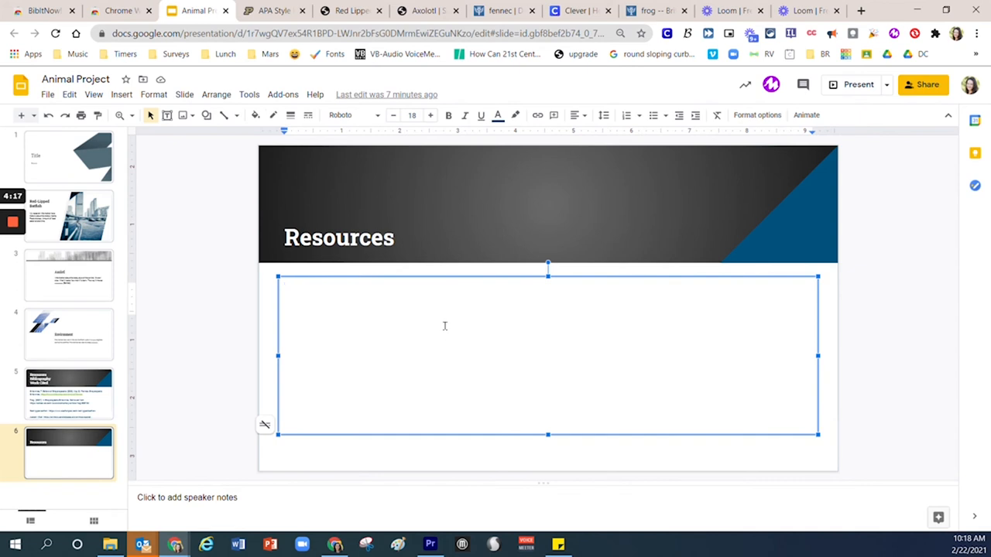
key("ctrl+v")
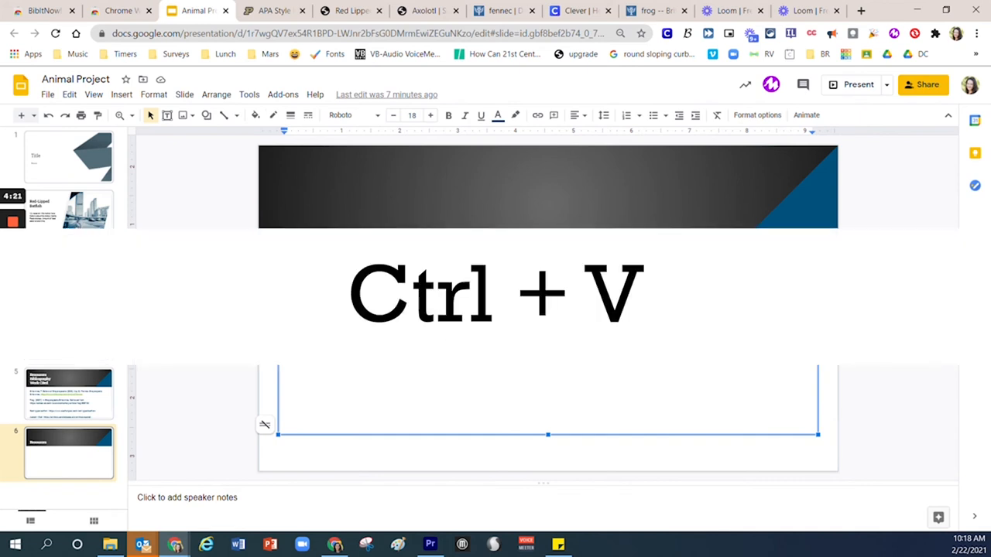
key("ctrl+v")
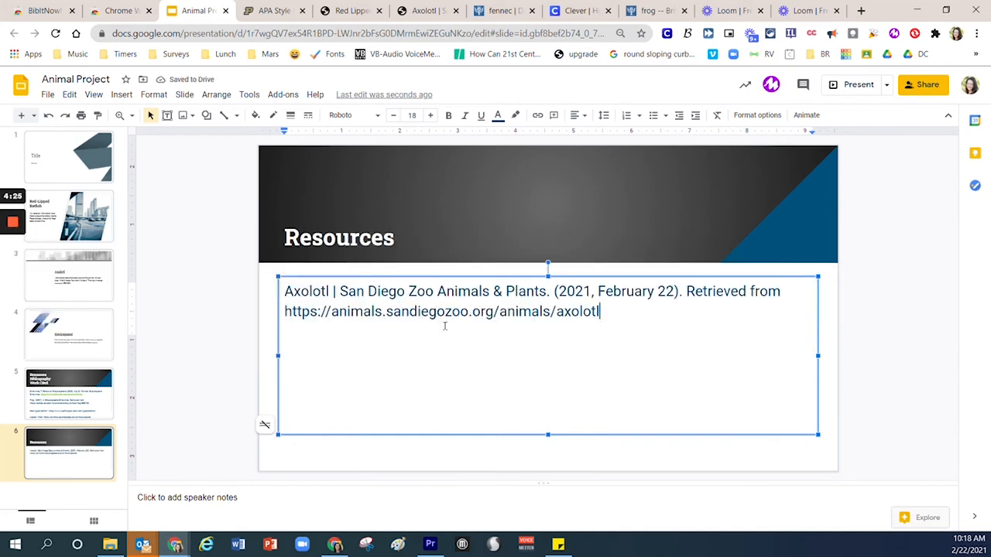
mouse_move(632, 398)
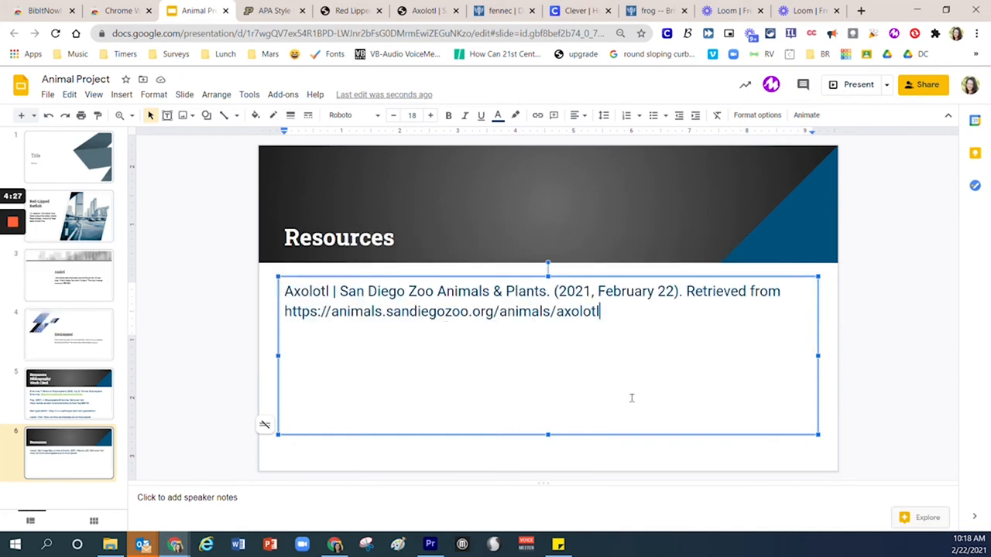
left_click(351, 10)
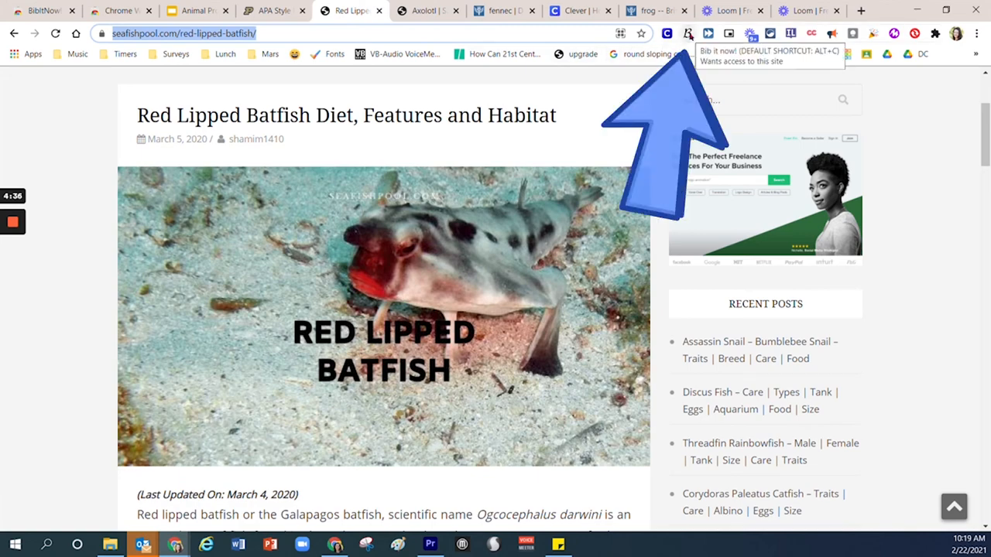
Generate and copy the APA citation for the Red Lipped Batfish page
left_click(685, 34)
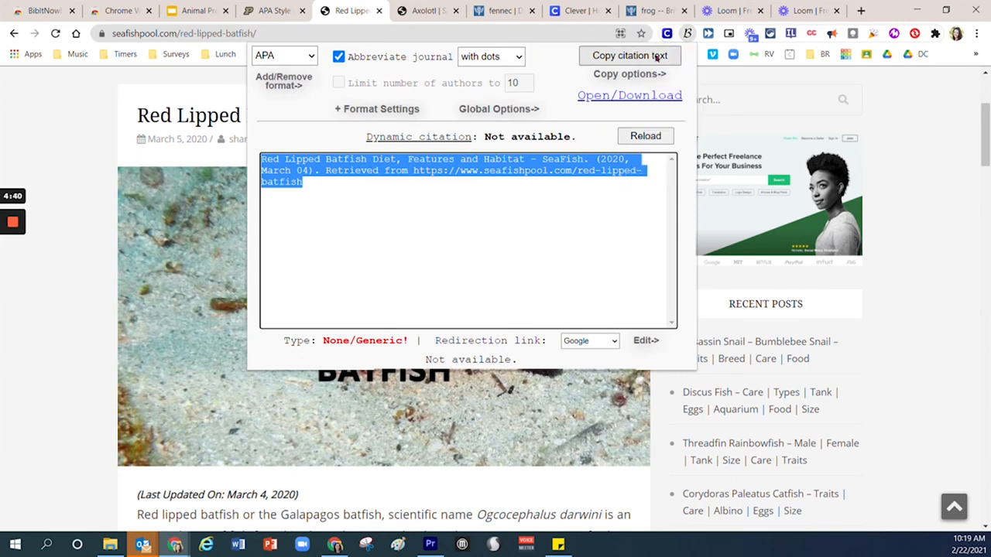
left_click(629, 55)
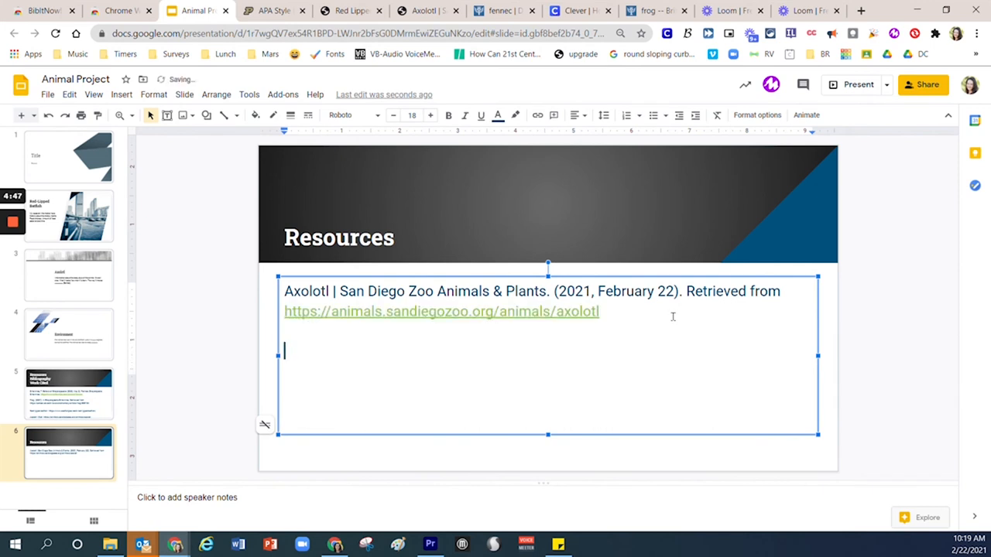
Add the 'Red Lipped Batfish Diet, Features and Habitat - SeaFish' citation on a new line
type("Red Lipped Batfish Diet, Features and Habitat - SeaFish. (2020, March 04). Retrieved from https://www.seafishpool.com/red-lipped-batfish")
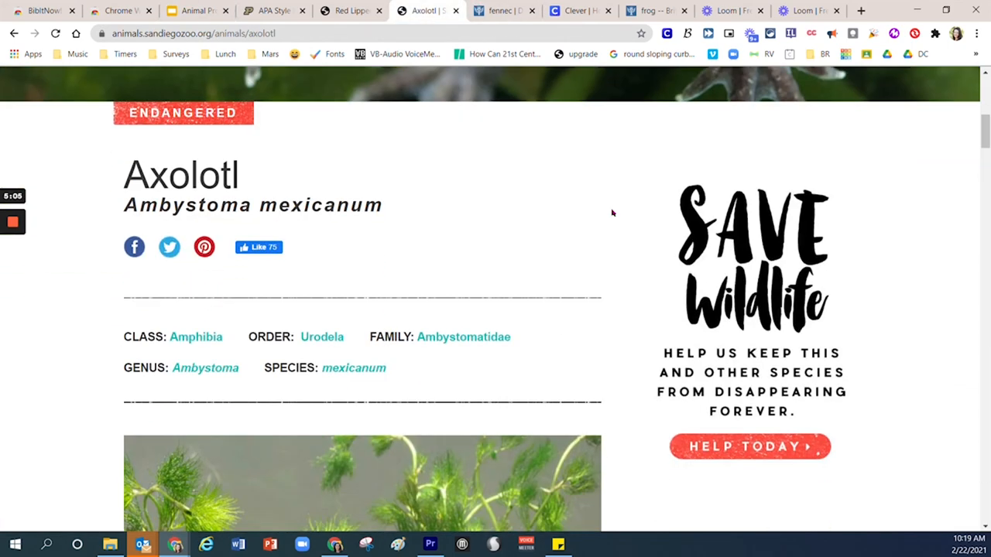
Scroll through the San Diego Zoo axolotl page, then return to Animal Project
scroll("down", 3)
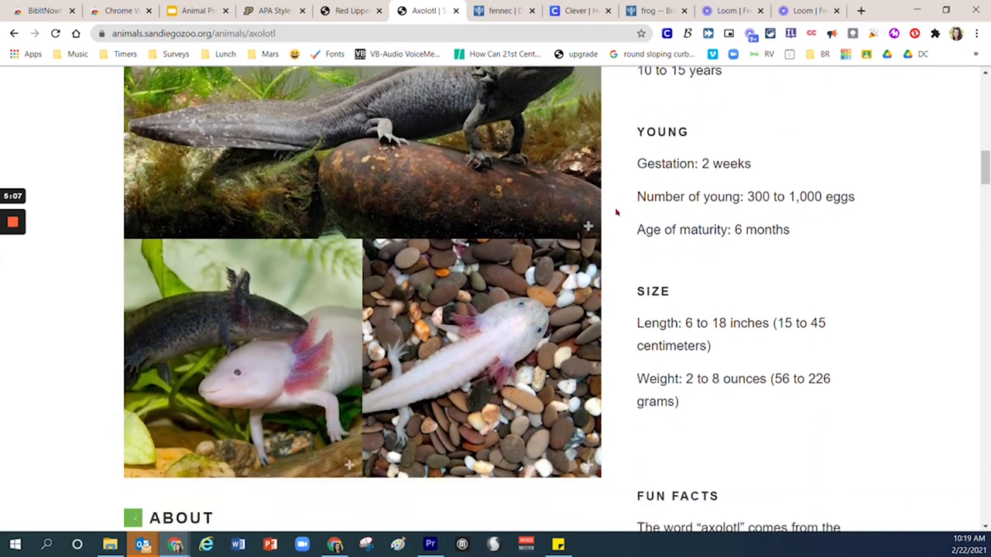
scroll("down", 3)
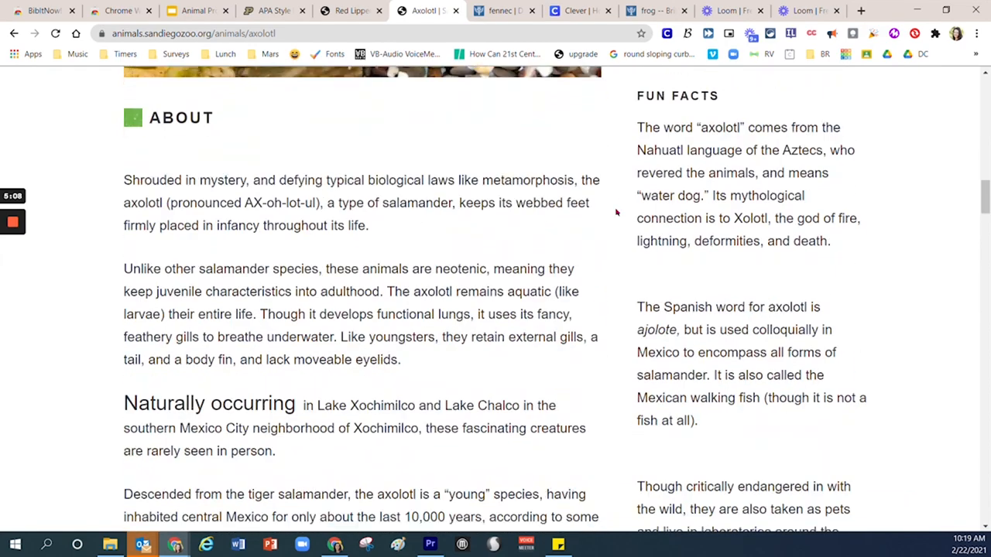
scroll("down", 3)
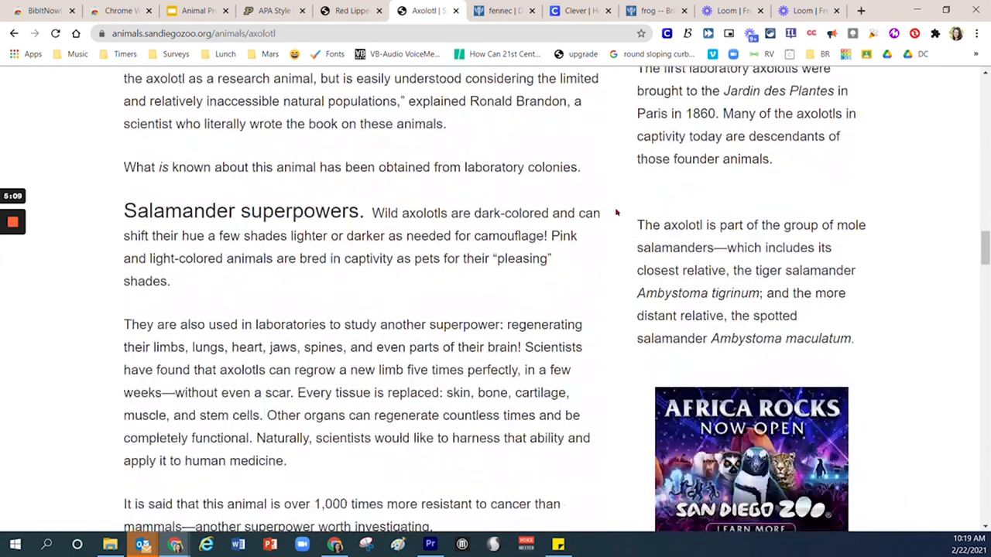
scroll("down", 3)
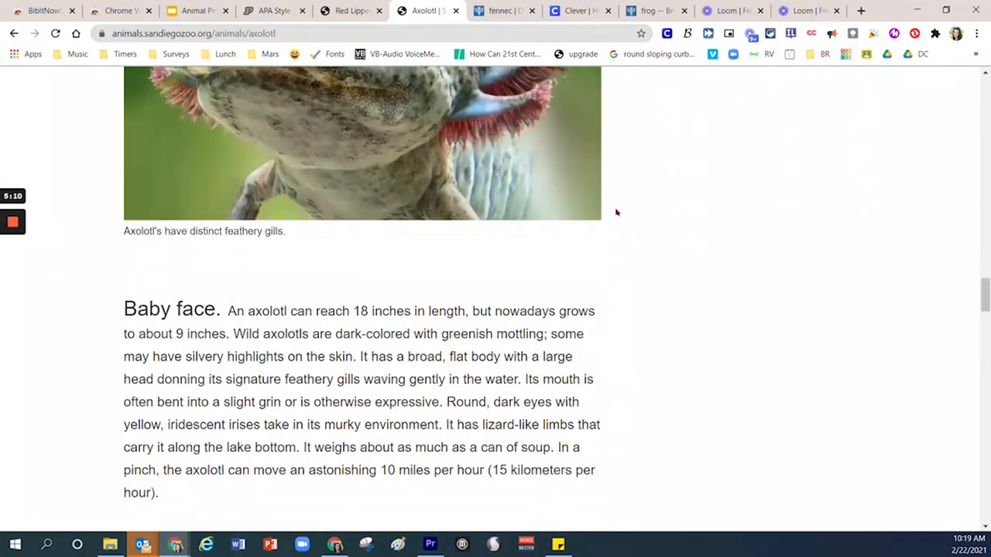
scroll("down", 3)
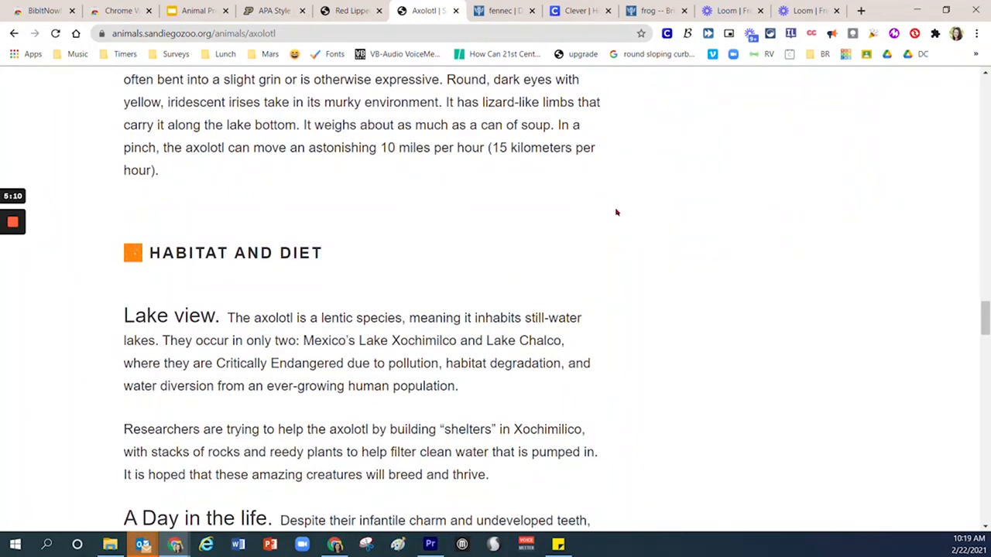
left_click(197, 10)
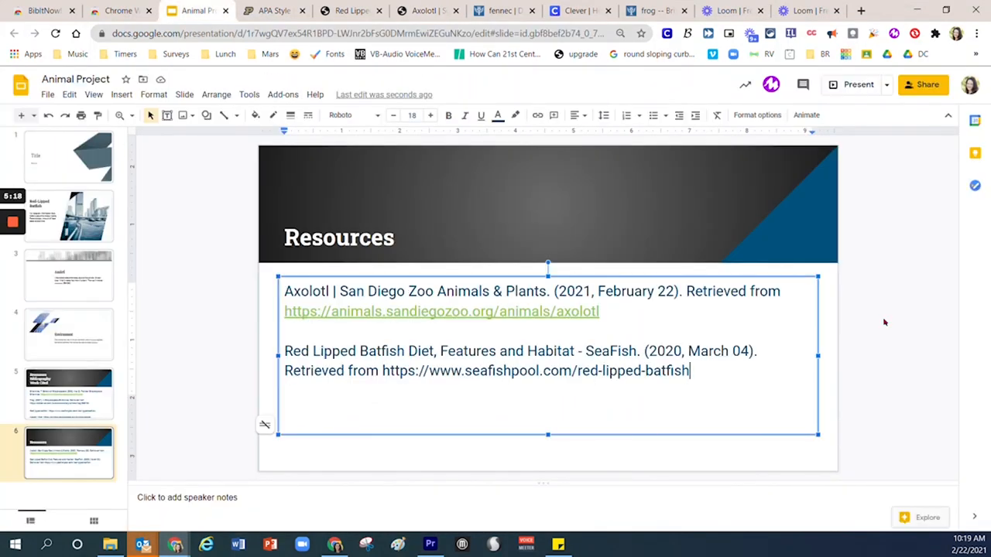